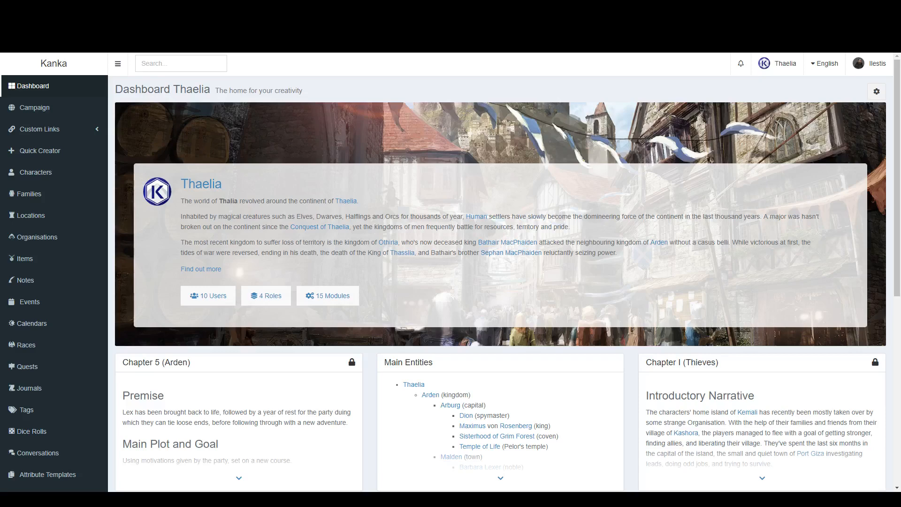
pyautogui.moveTo(31, 215)
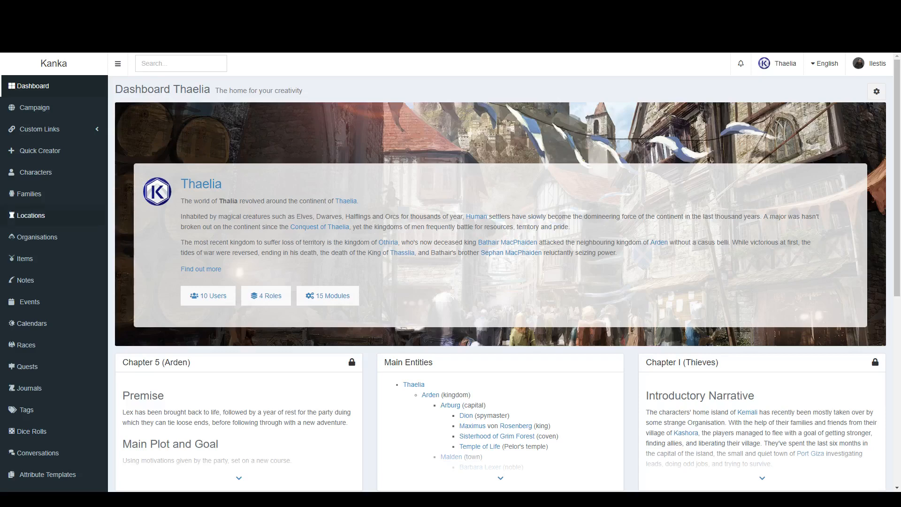
# Browse the Featured and Public Campaigns lists, including Devils and Dragons and Thaelia
pyautogui.scroll(-3)
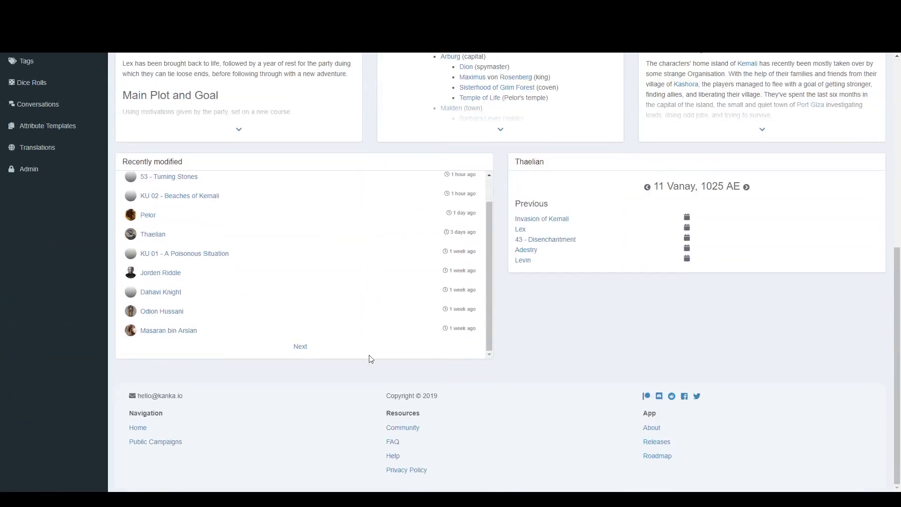
pyautogui.click(155, 442)
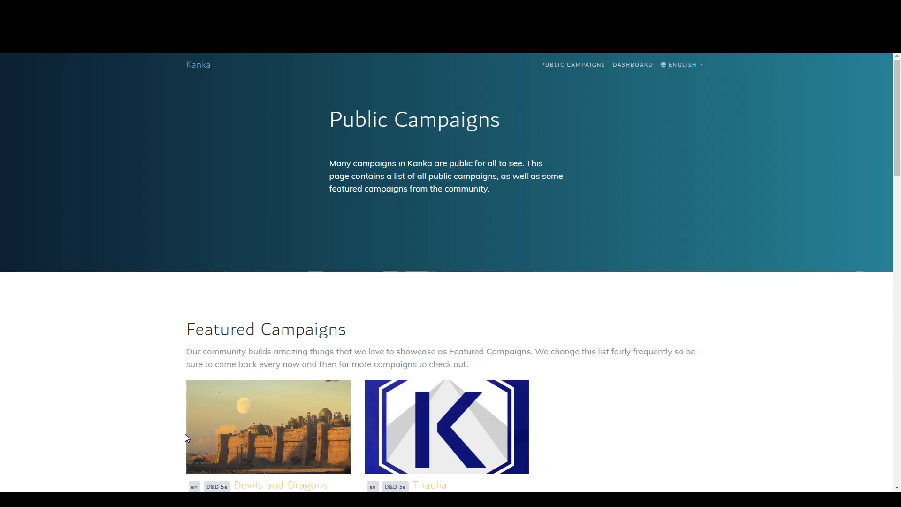
pyautogui.scroll(-3)
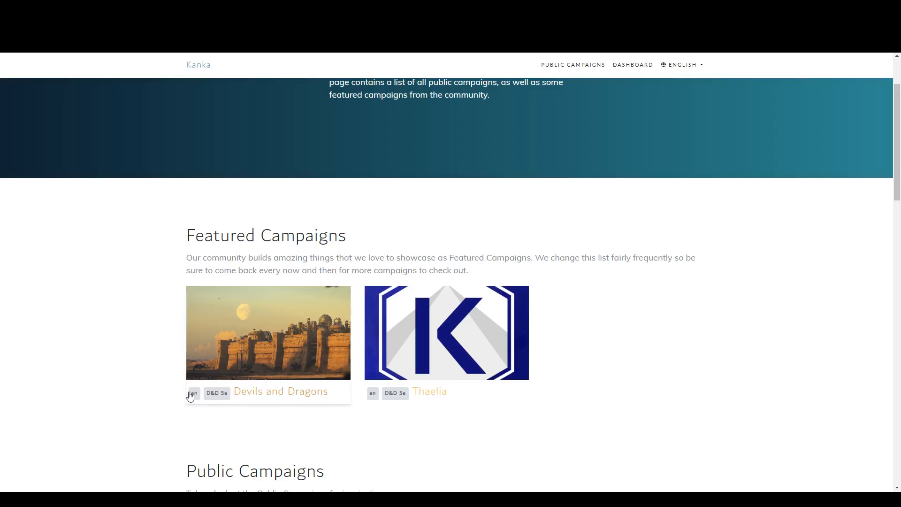
pyautogui.moveTo(212, 394)
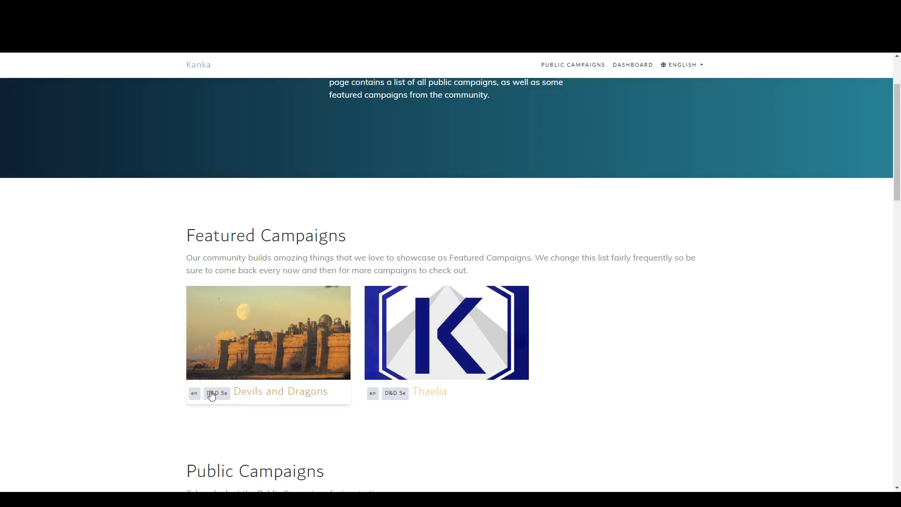
pyautogui.scroll(-3)
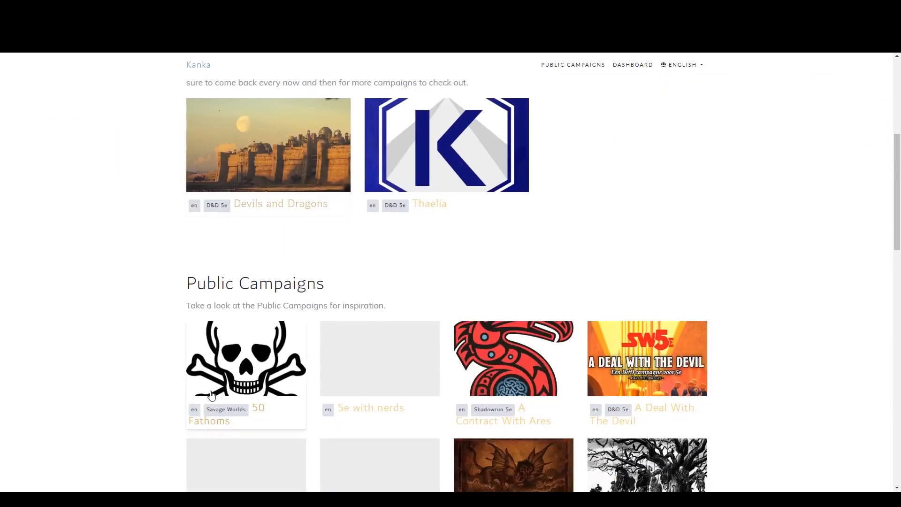
pyautogui.scroll(-3)
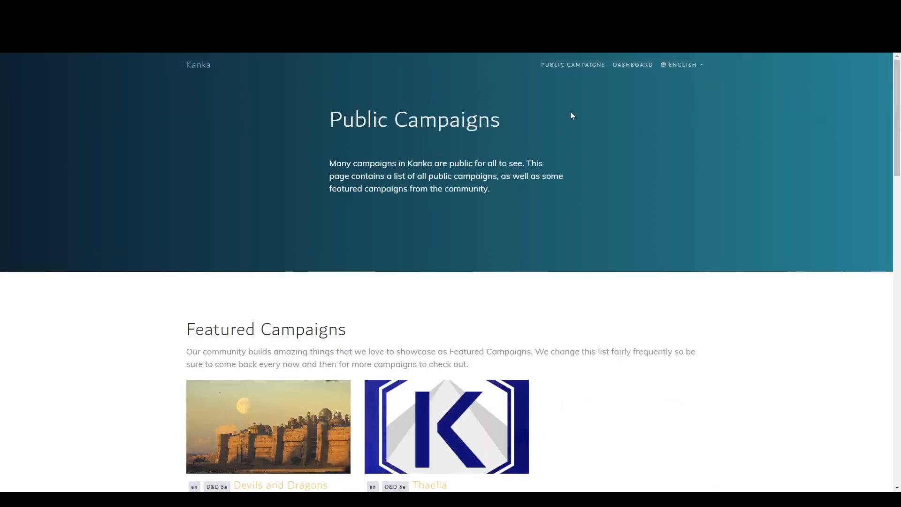
pyautogui.moveTo(78, 141)
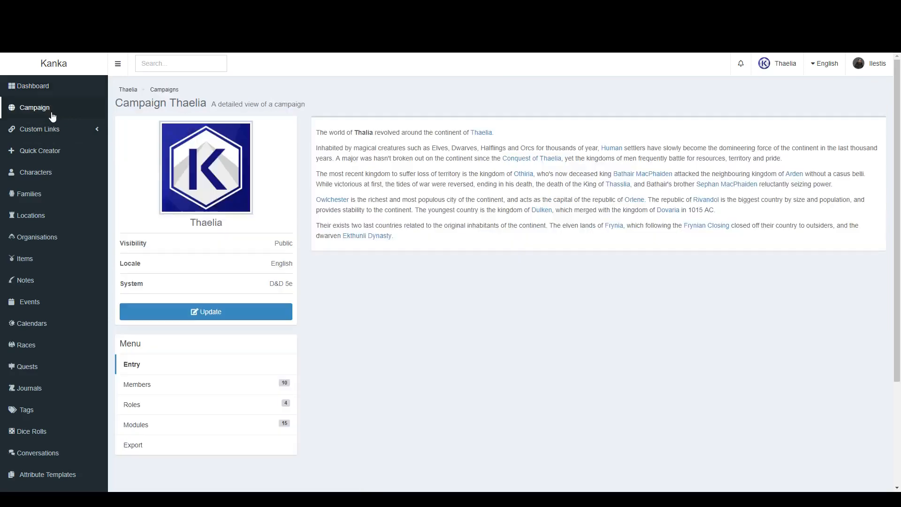
pyautogui.moveTo(182, 318)
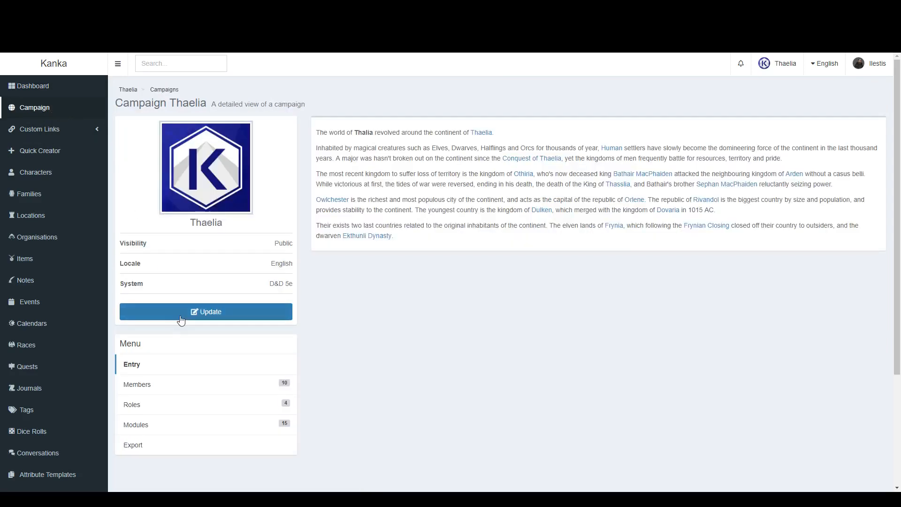
# Tick Public in the Thaelia campaign settings and save the update
pyautogui.click(206, 312)
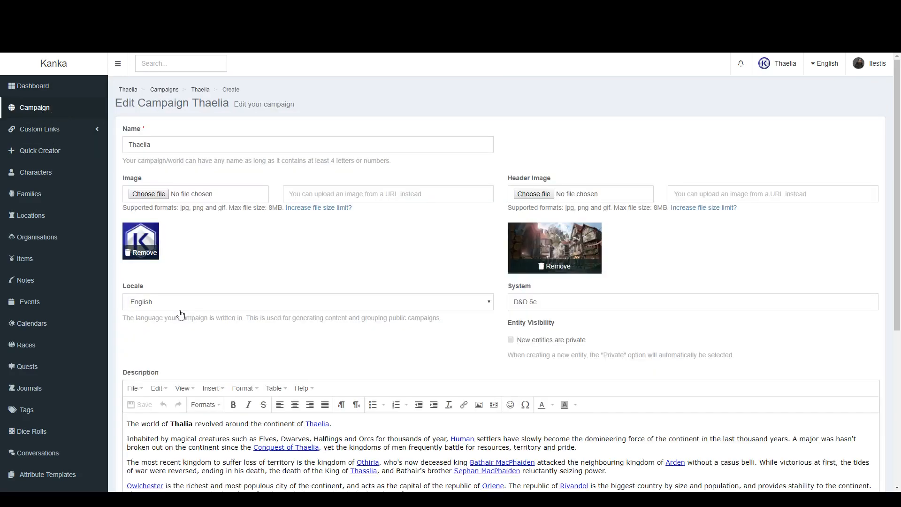
pyautogui.scroll(-3)
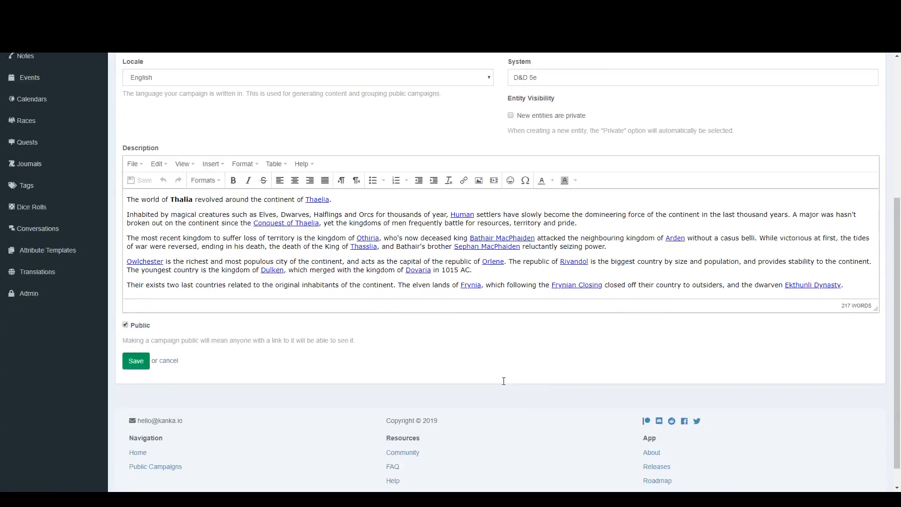
pyautogui.scroll(-3)
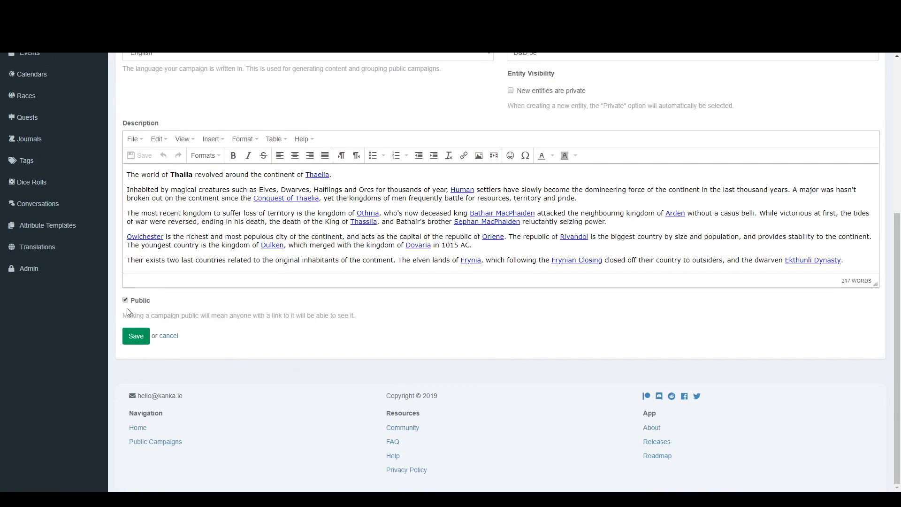
pyautogui.click(136, 336)
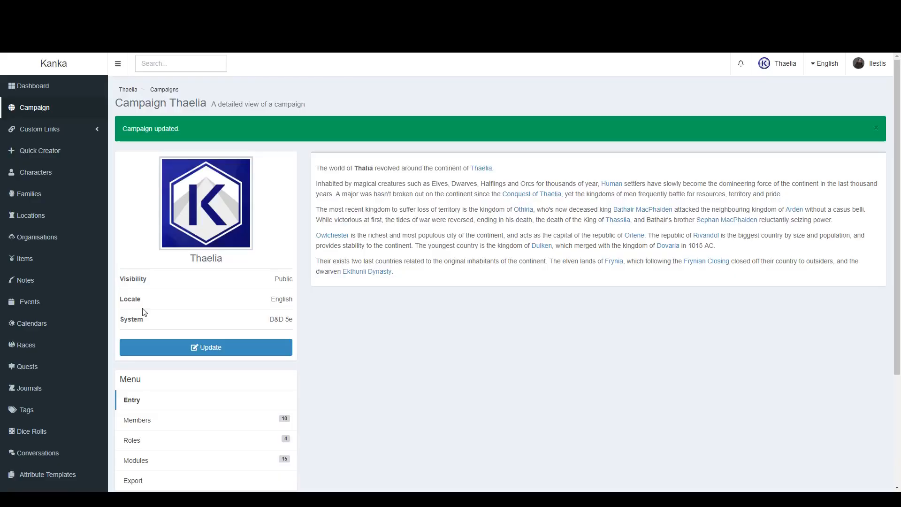
# Reopen the Public Campaigns listing from the footer and scroll through it for Thaelia
pyautogui.scroll(-3)
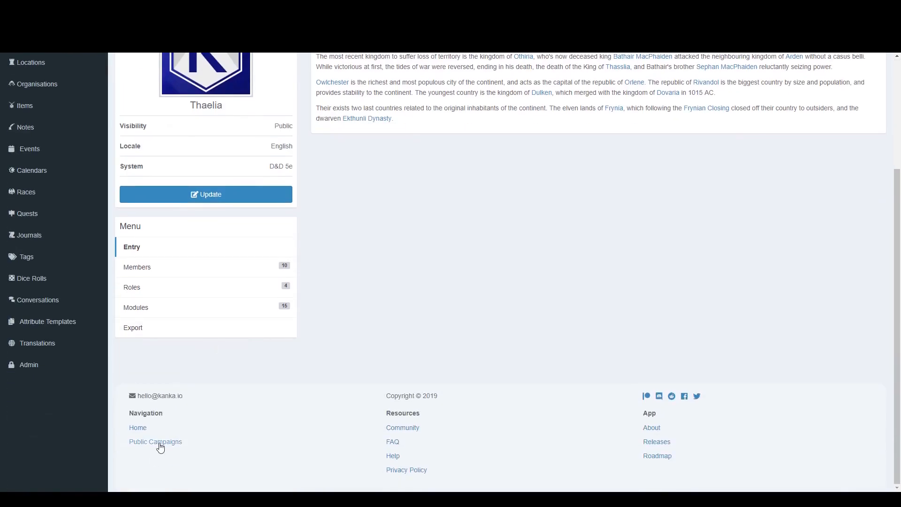
pyautogui.click(155, 442)
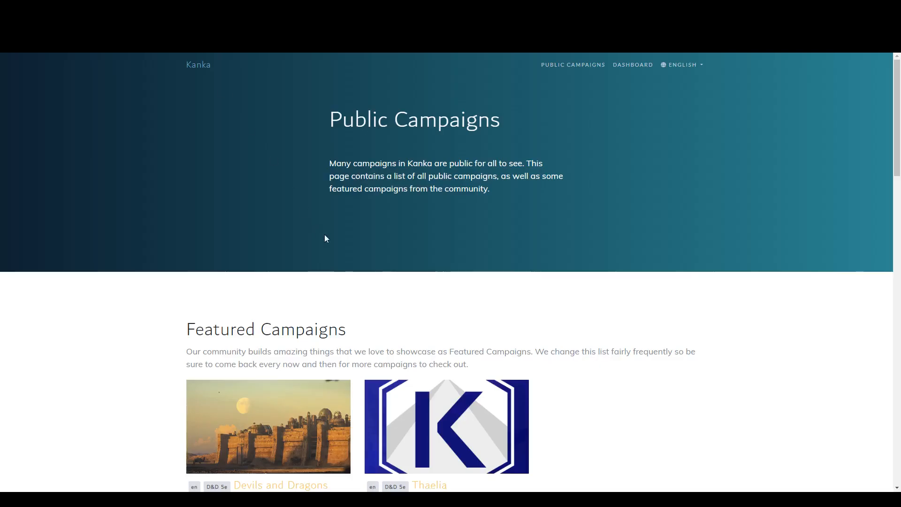
pyautogui.scroll(-3)
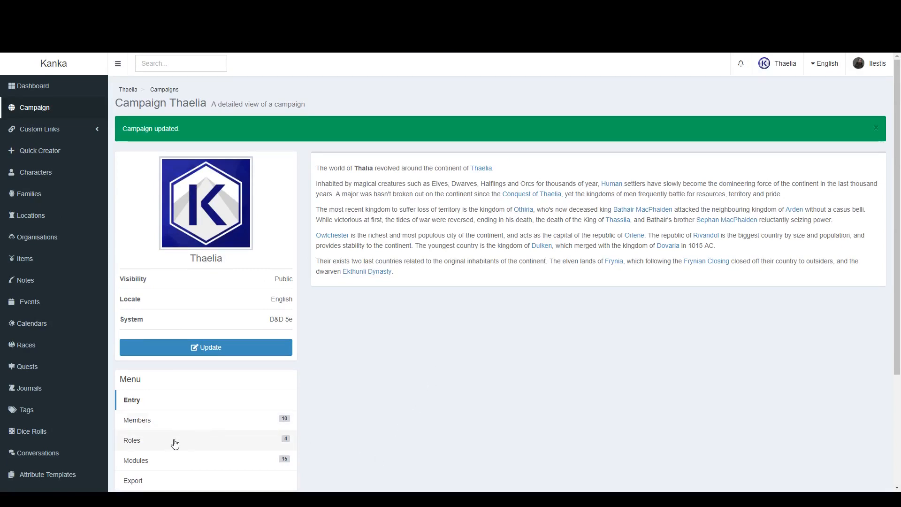
# Save Thaelia's Public role permissions, leaving Conversations, Quests, Attribute Templates and Dice Rolls disallowed
pyautogui.click(132, 440)
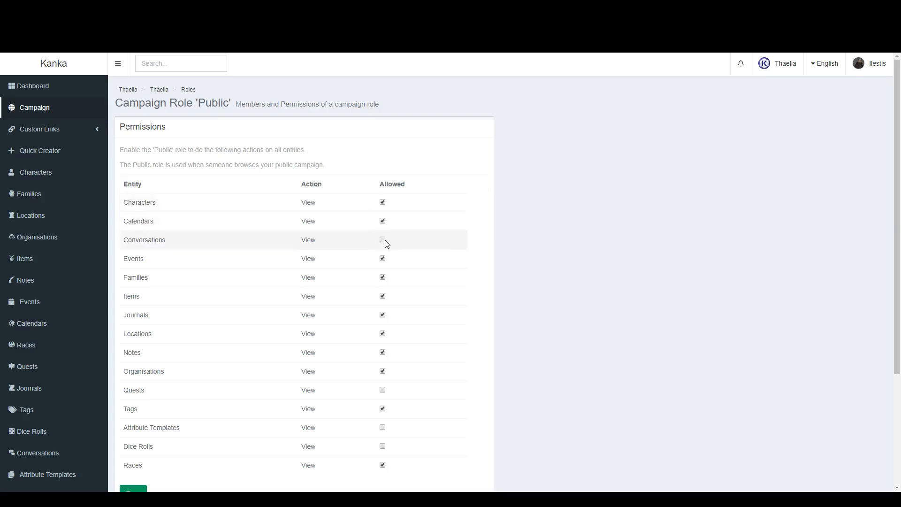
pyautogui.scroll(-3)
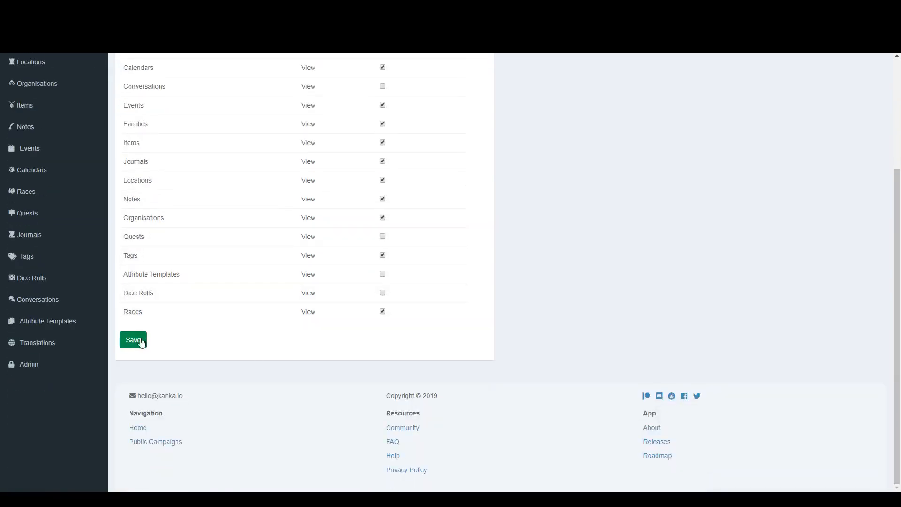
pyautogui.click(132, 340)
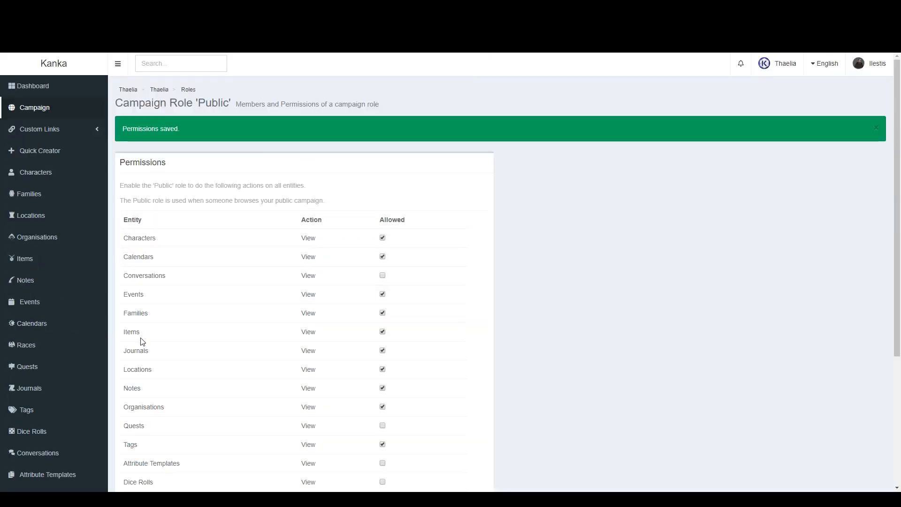
pyautogui.moveTo(170, 343)
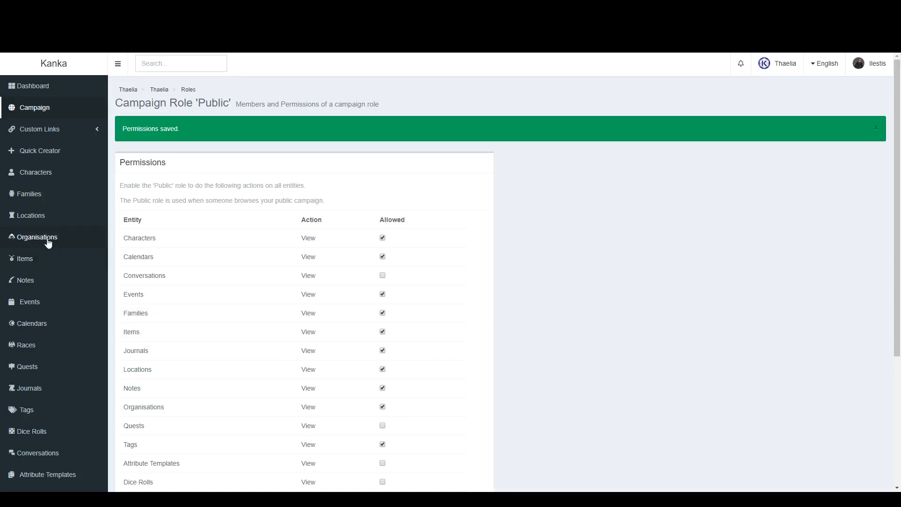
# Grant the Public role read access on the Church of Cearmáin organisation
pyautogui.click(37, 237)
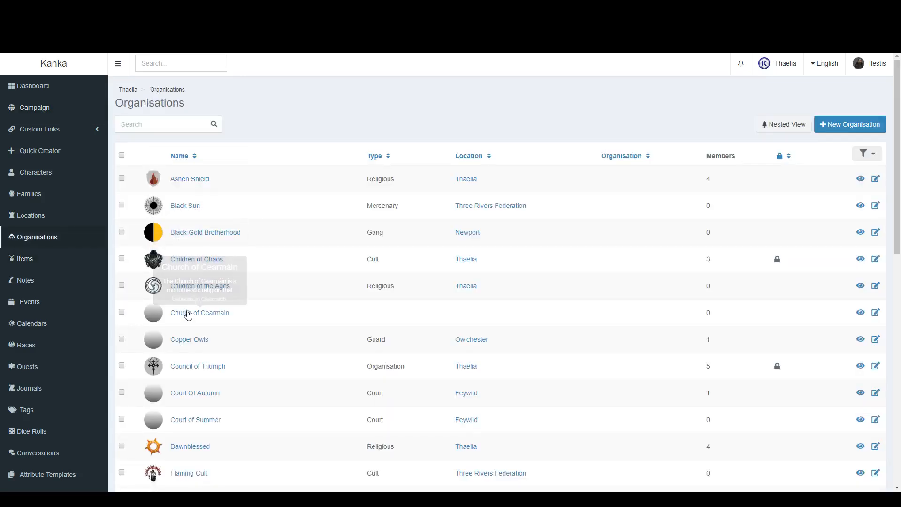
pyautogui.click(194, 312)
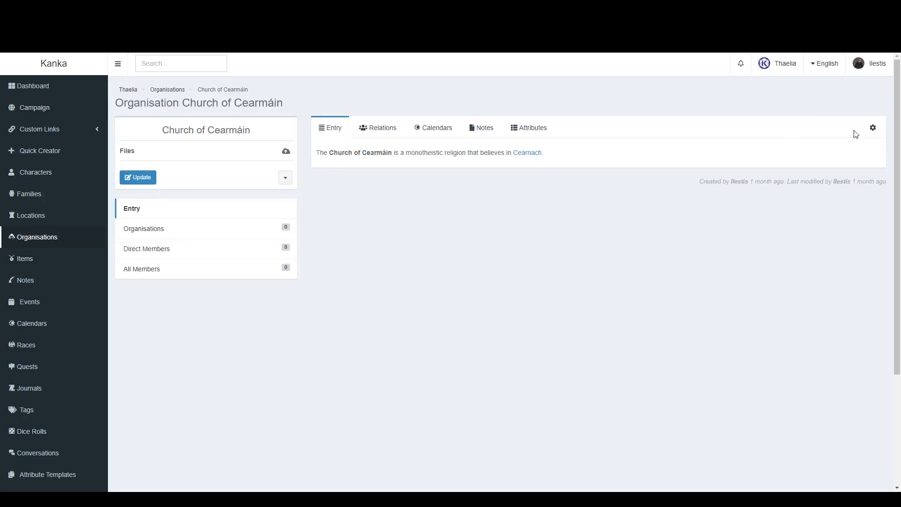
pyautogui.click(872, 128)
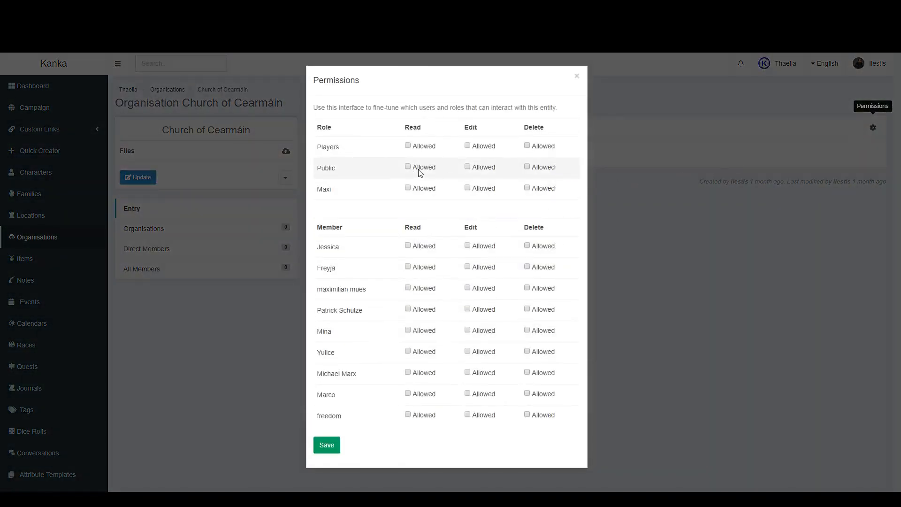
pyautogui.click(408, 167)
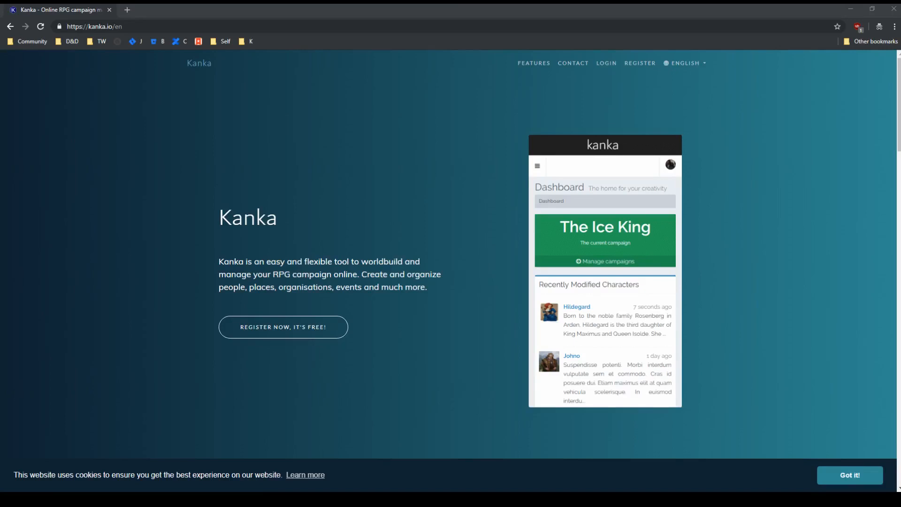
# Open Thaelia from kanka.io's Public Campaigns list while logged out in incognito
pyautogui.scroll(-3)
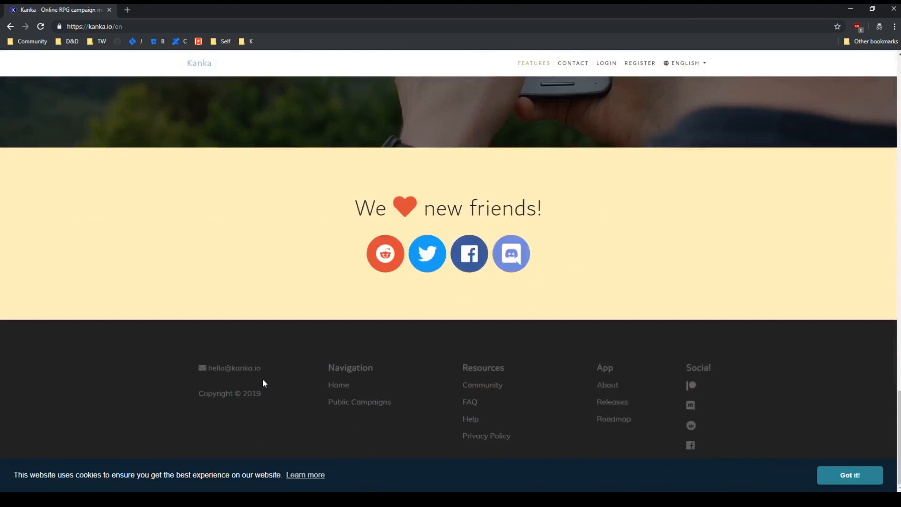
pyautogui.click(359, 402)
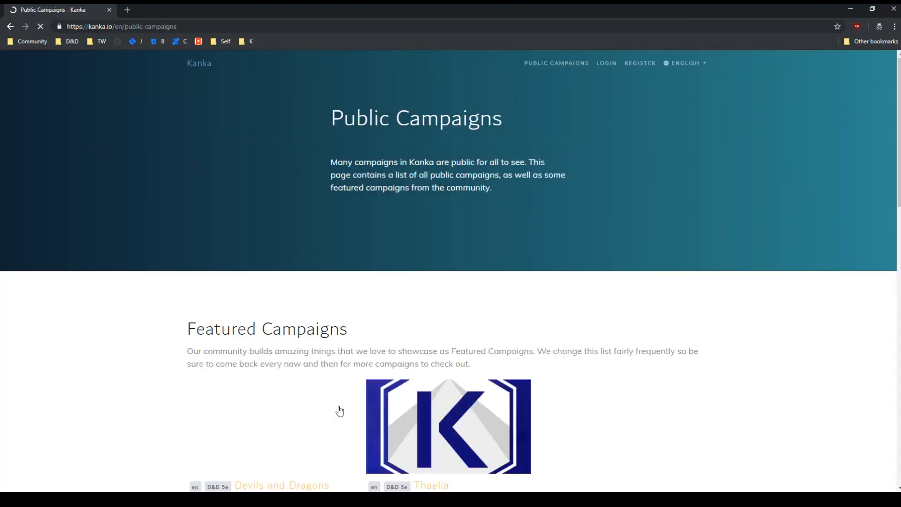
pyautogui.click(430, 485)
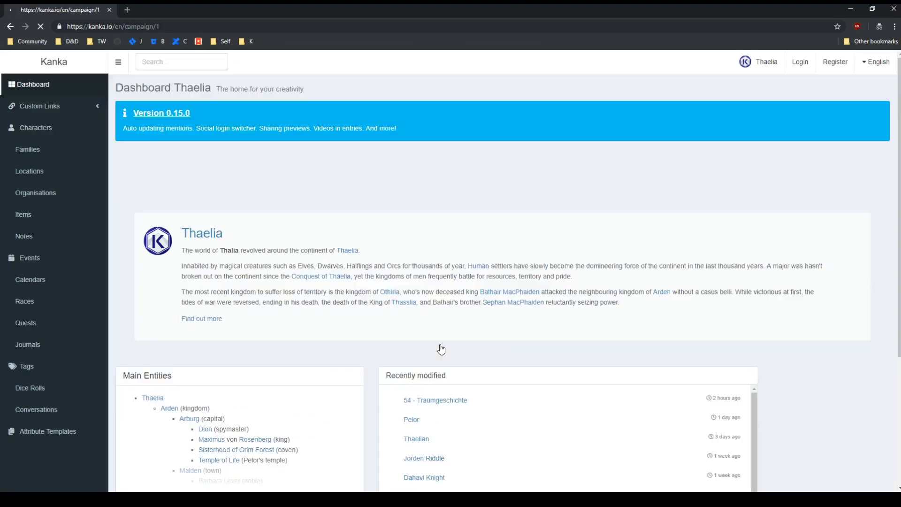